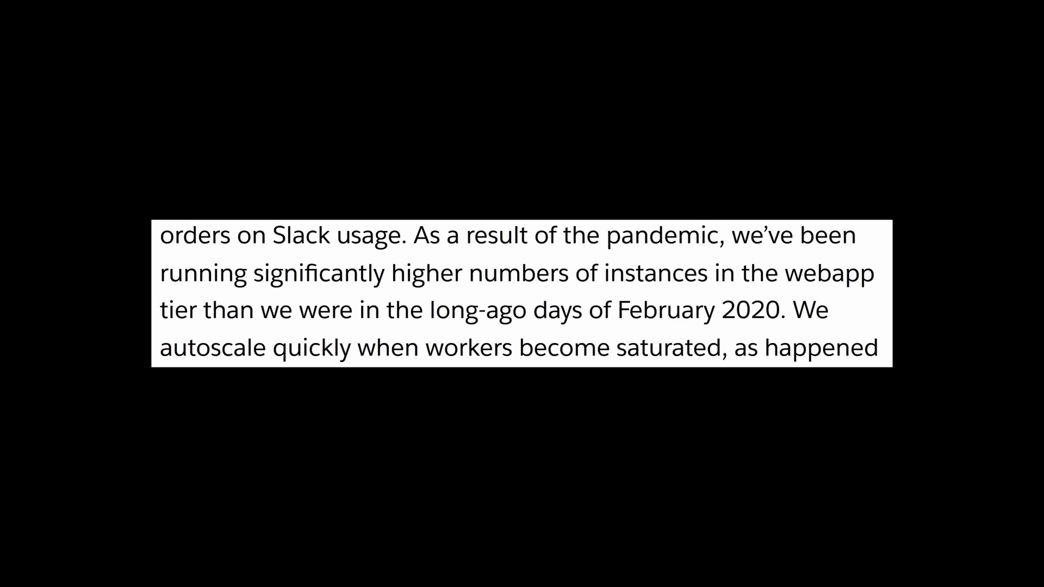
Highlight key phrases in the design doc's title and Background, dismissing the instance-count notice.
left_click_drag(162, 274, 709, 274)
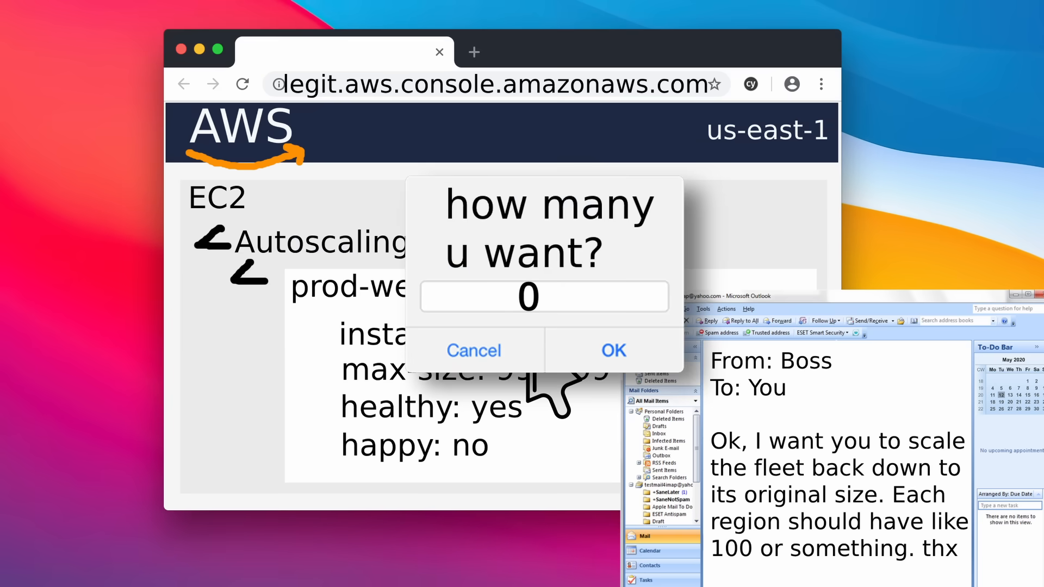
left_click(612, 351)
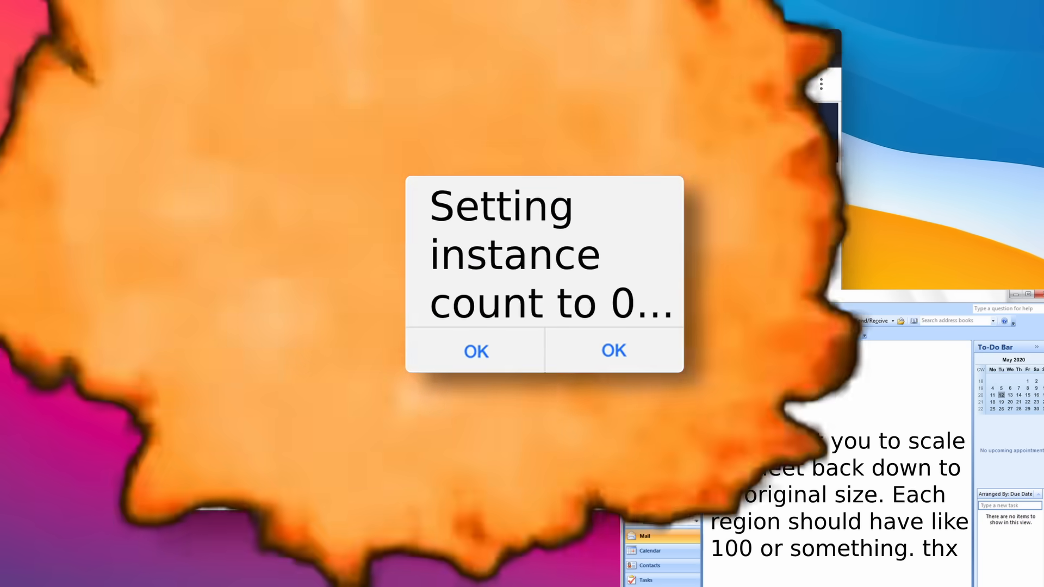
left_click(476, 351)
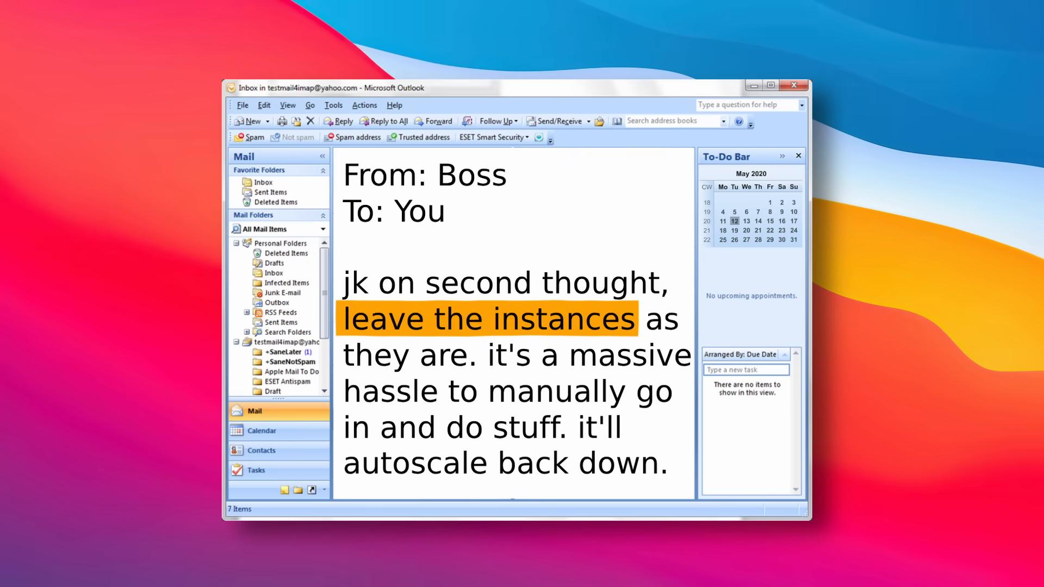
left_click_drag(349, 463, 671, 463)
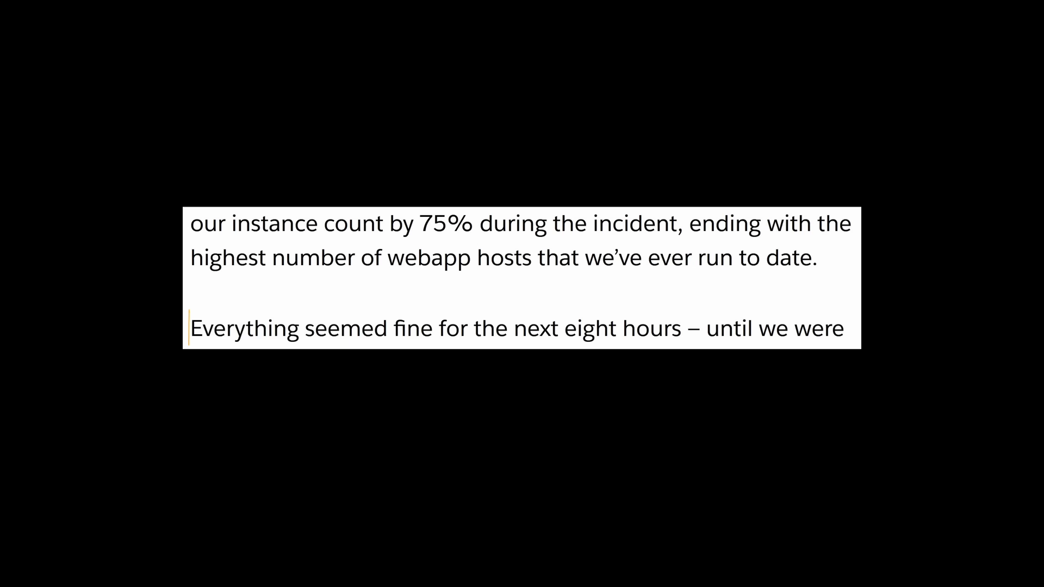
left_click_drag(189, 328, 686, 328)
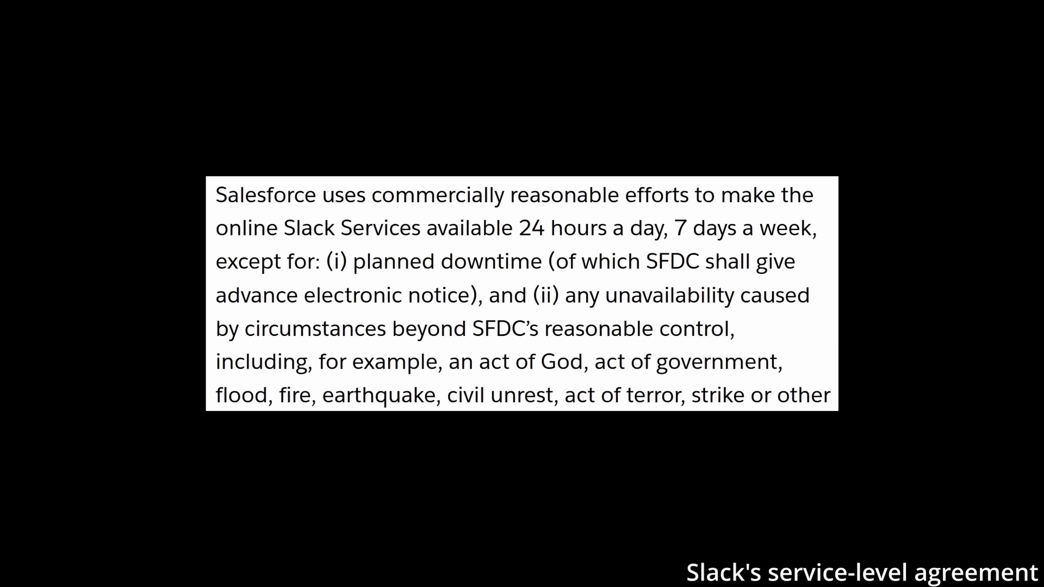
left_click_drag(214, 294, 447, 295)
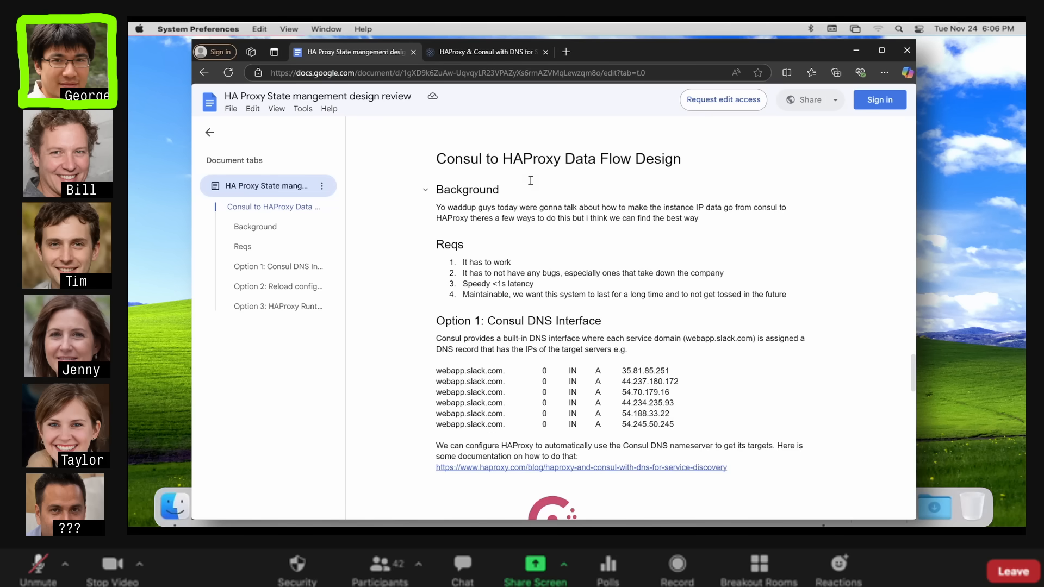
Select 'consul to HAProxy' in Background and move down to the Option 1 Consul DNS Interface diagram.
left_click(426, 247)
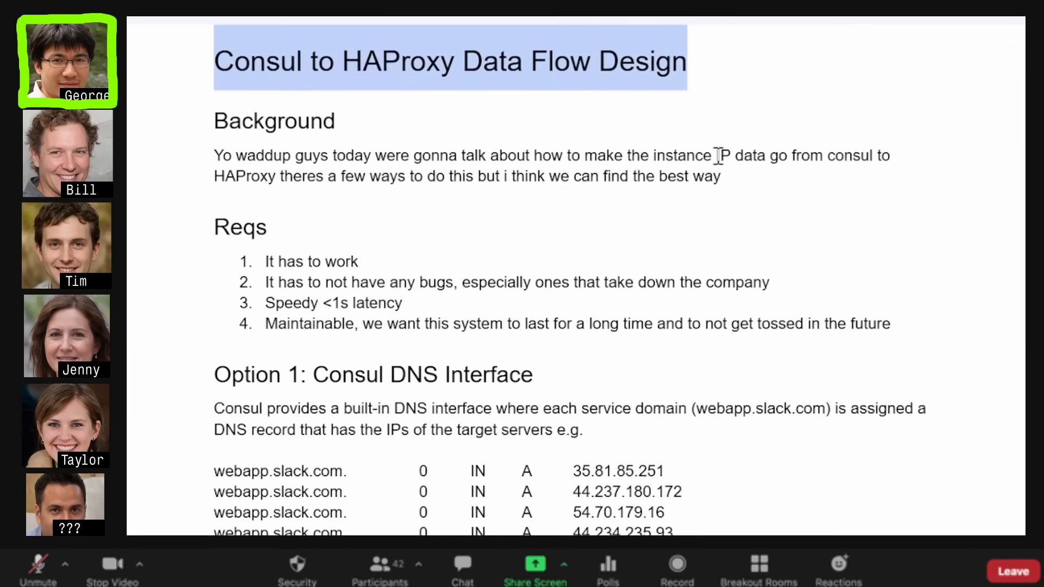
left_click_drag(825, 156, 286, 177)
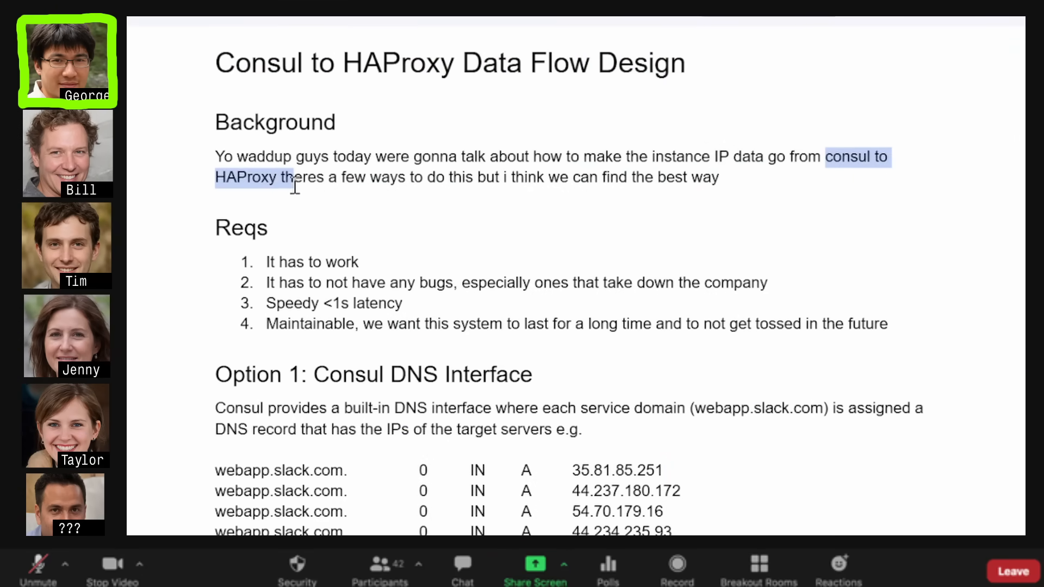
scroll("down", 3)
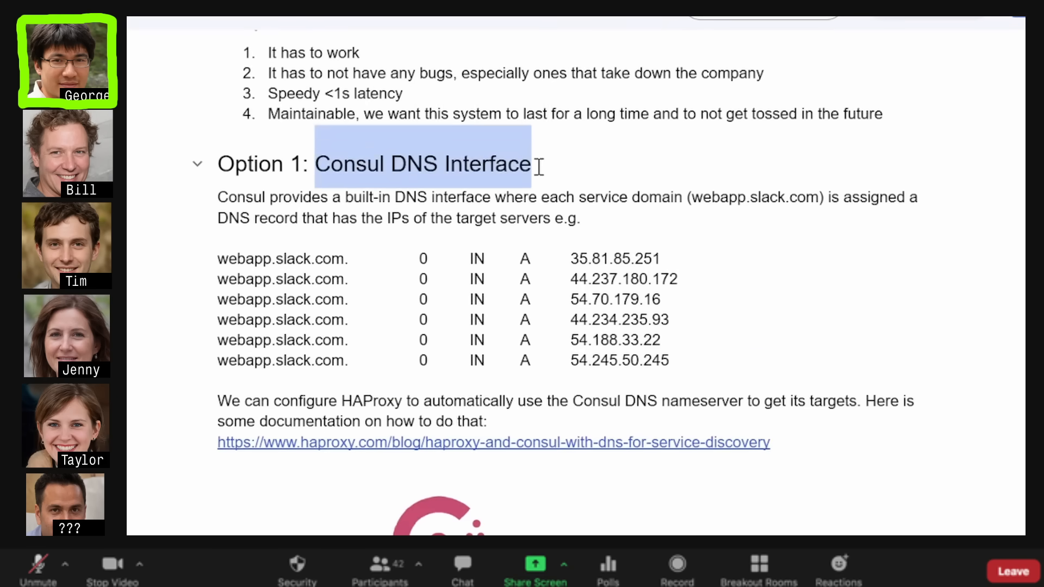
scroll("down", 3)
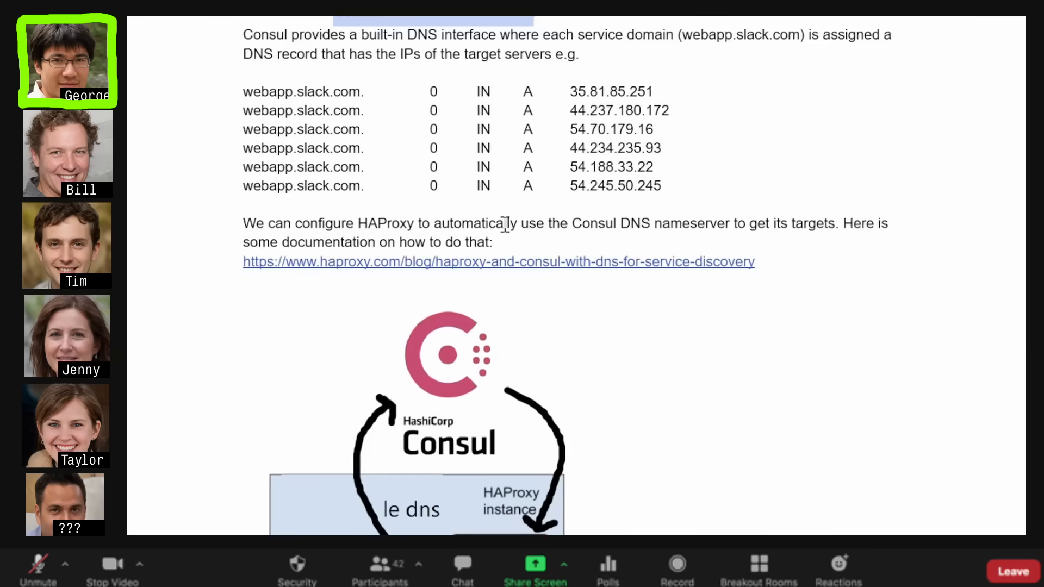
scroll("down", 3)
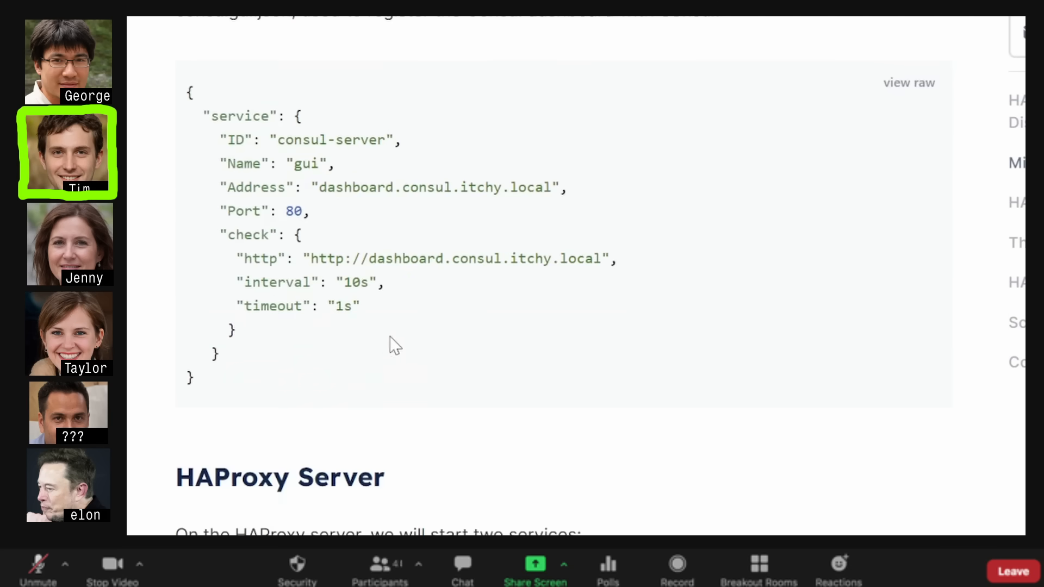
Browse the Wailuku travel page down to the tour ads and choose the South Maui snorkel and dolphin tour.
scroll("down", 3)
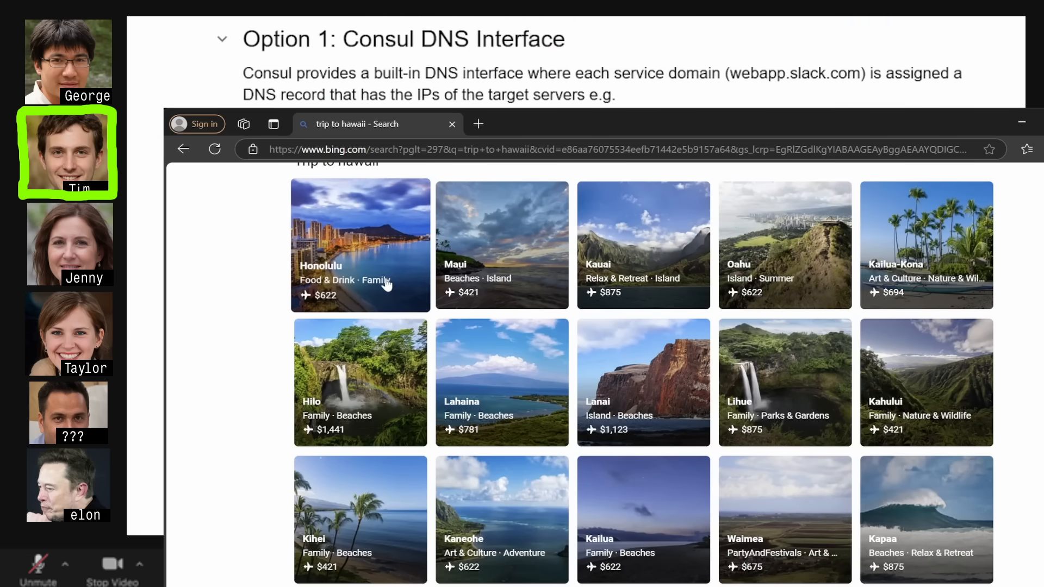
scroll("down", 3)
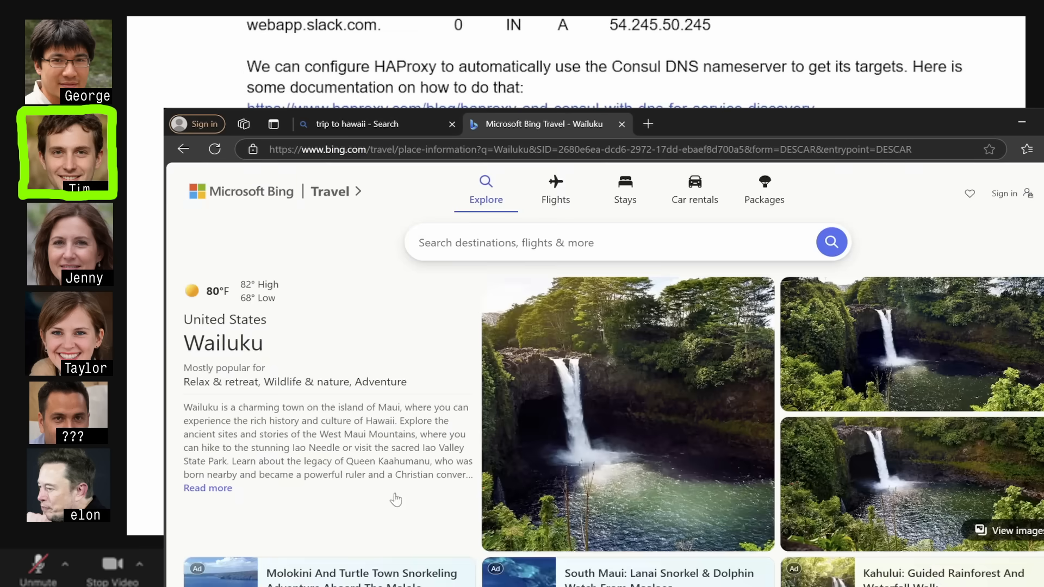
scroll("down", 3)
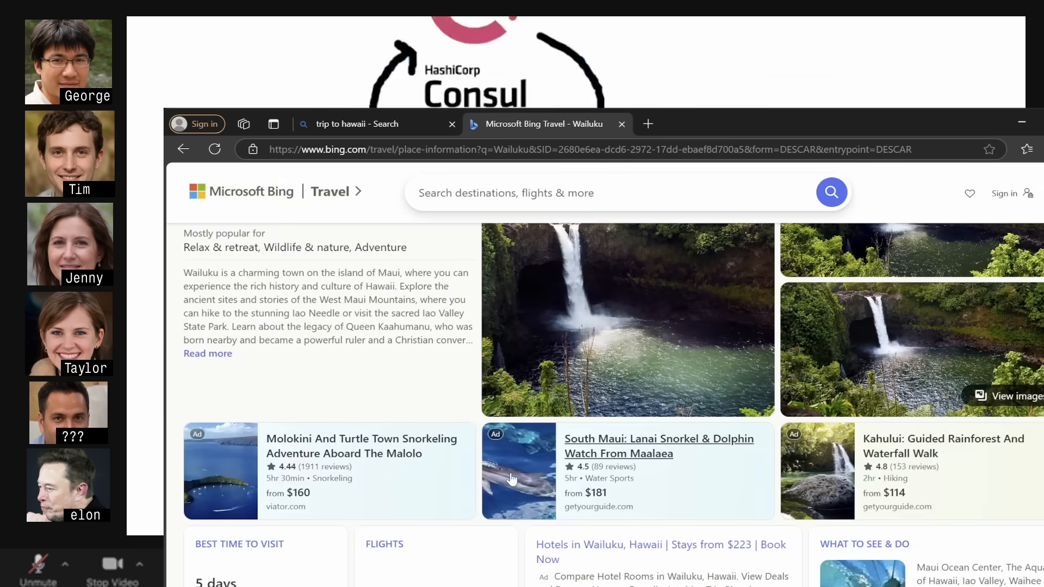
left_click(658, 446)
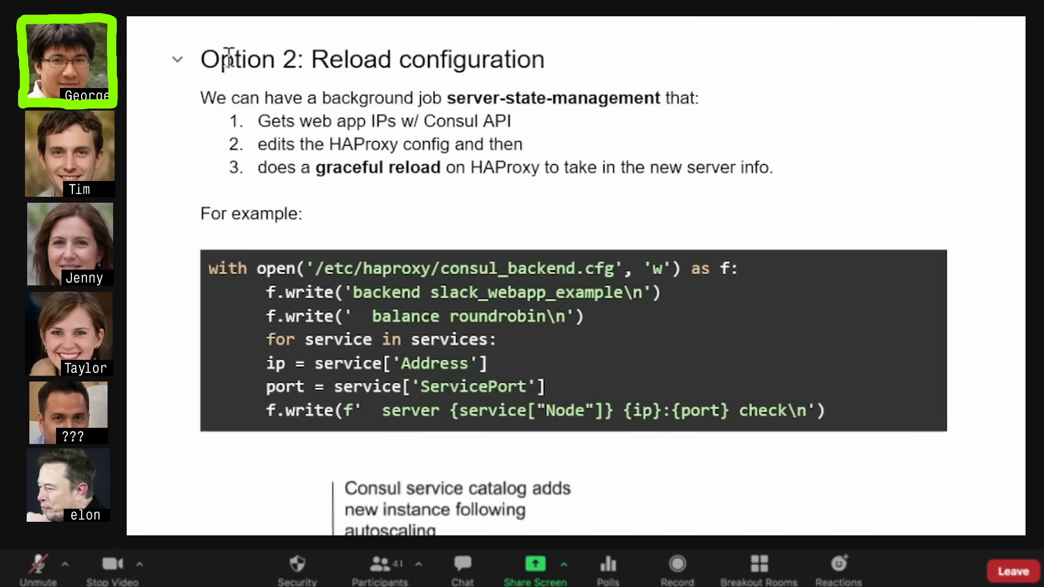
Ask ChatGPT 'What even is HA proxy' and read its answer.
left_click_drag(257, 120, 773, 167)
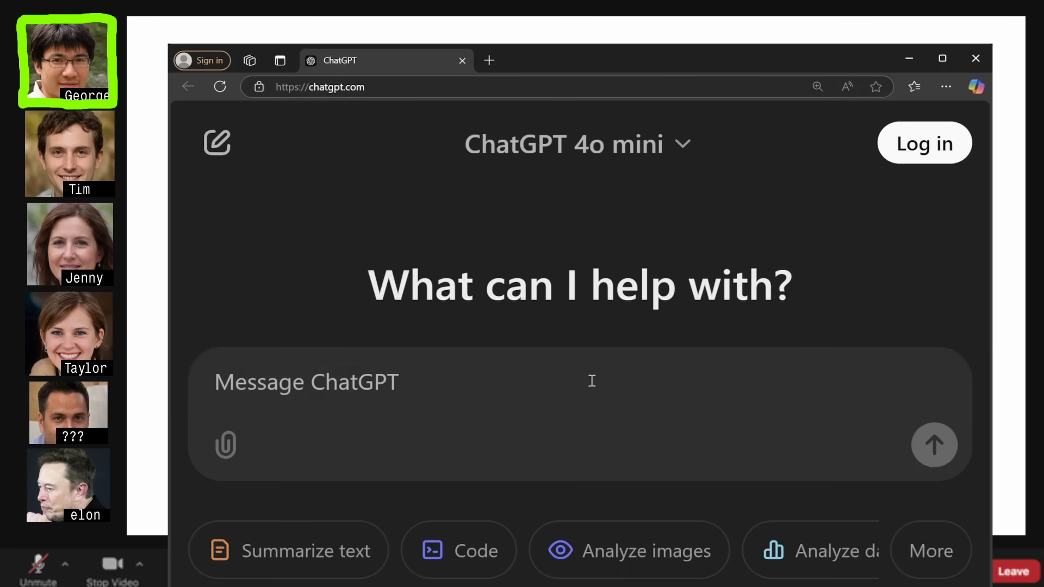
type("What even is HA proxy? I have no idea whats going on in this")
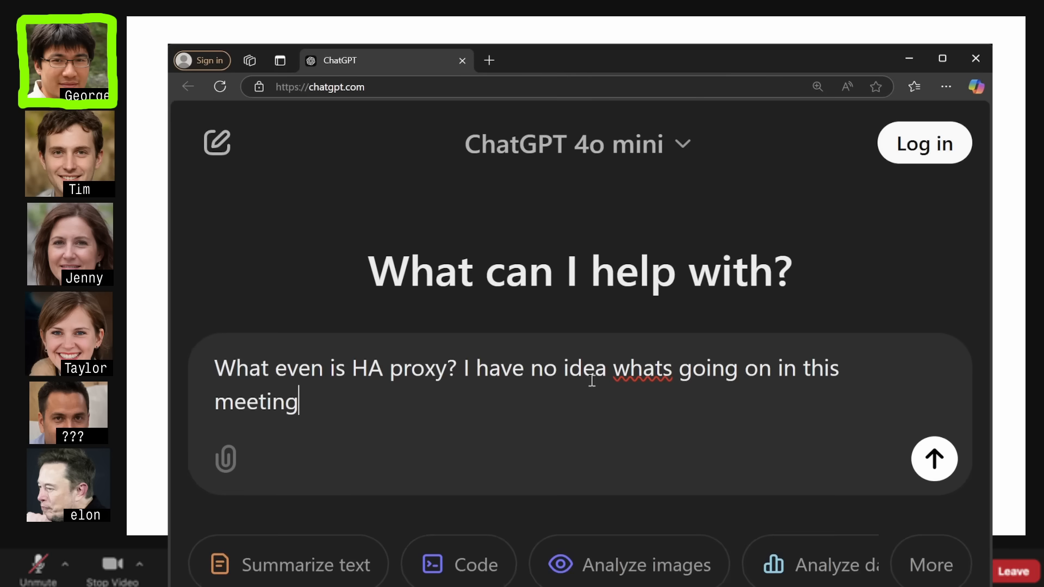
left_click(933, 459)
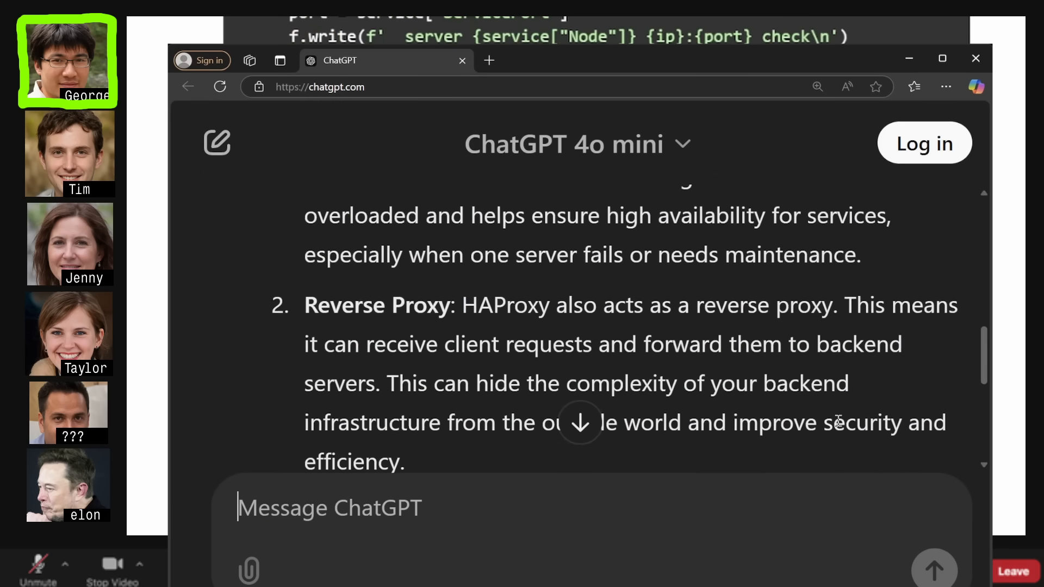
scroll("down", 3)
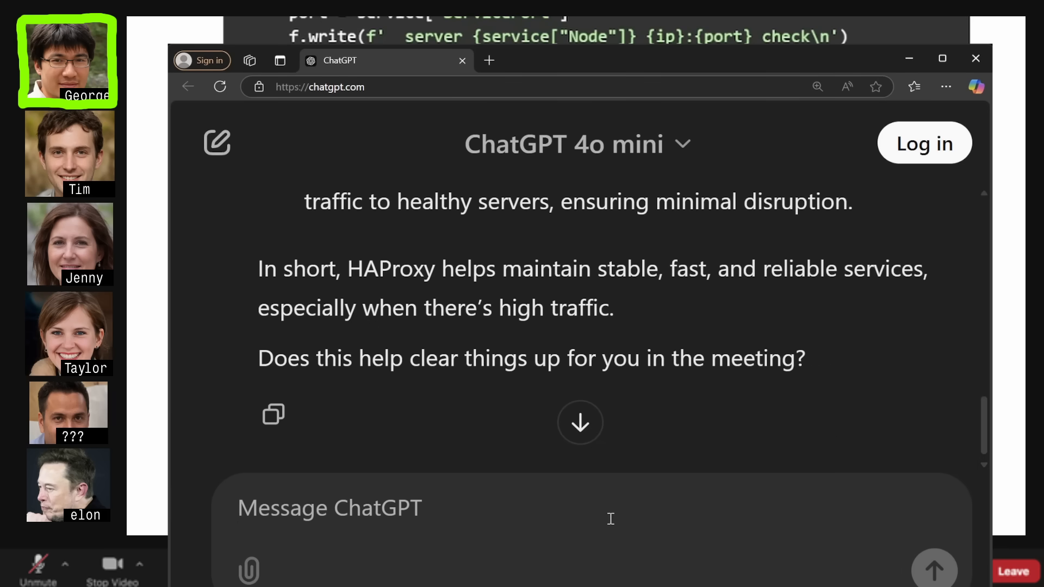
Follow up asking whether HAProxy or blockchain is better, then draft 'Which will make me more money?'.
type("thanks but which is better, HA prox")
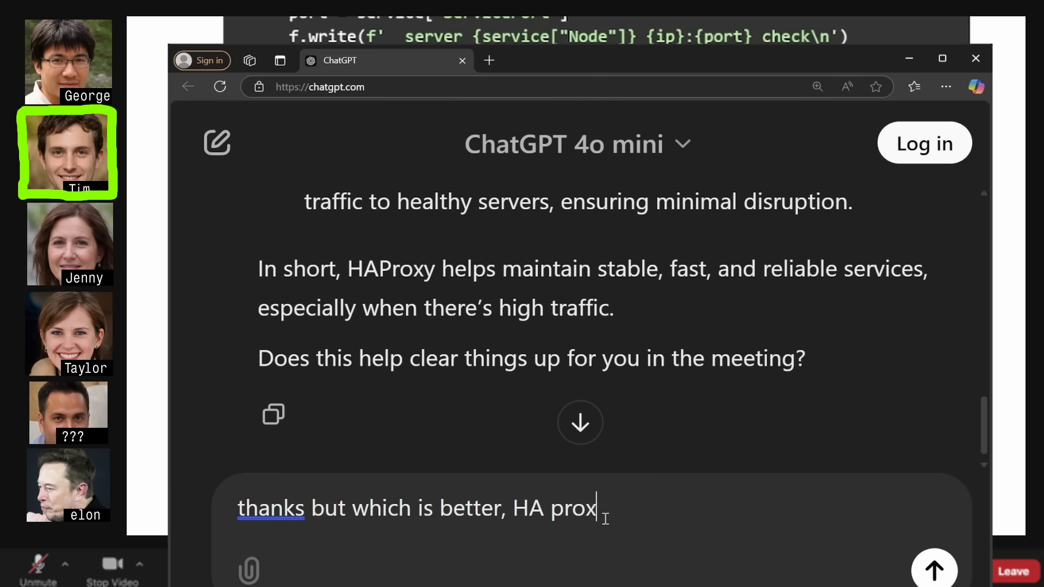
type("y or blockch")
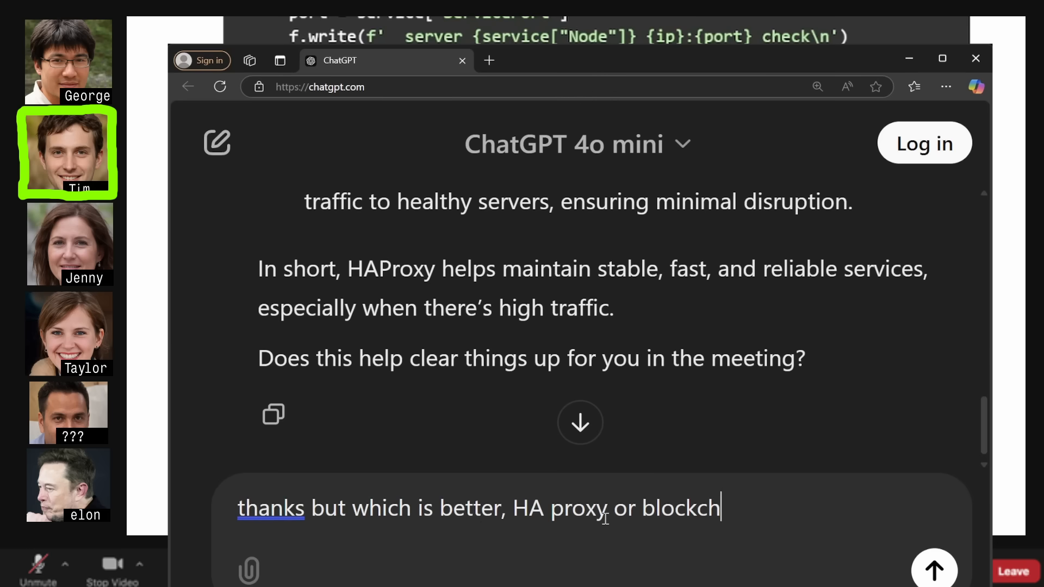
left_click(934, 568)
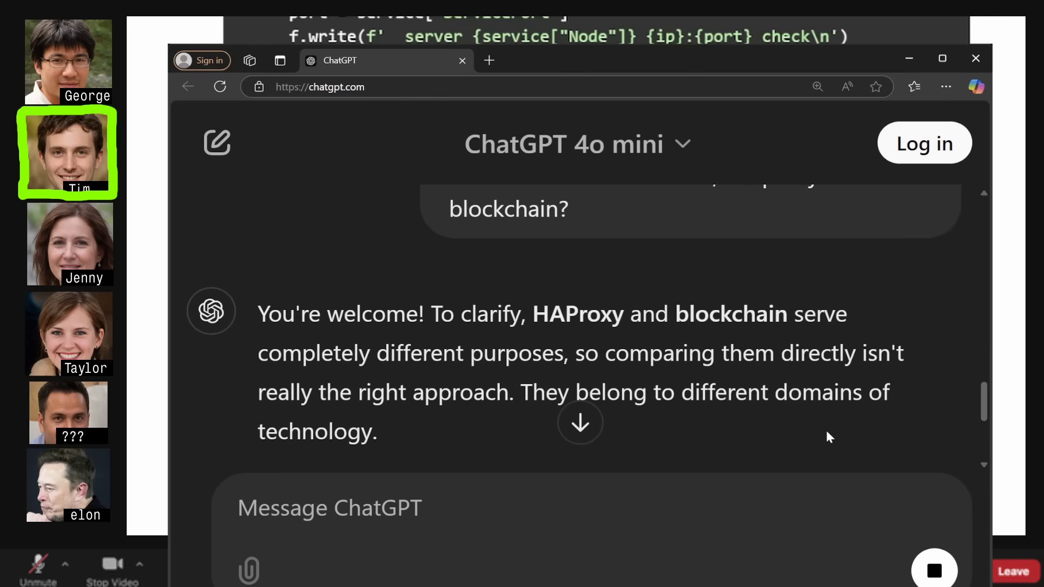
scroll("down", 3)
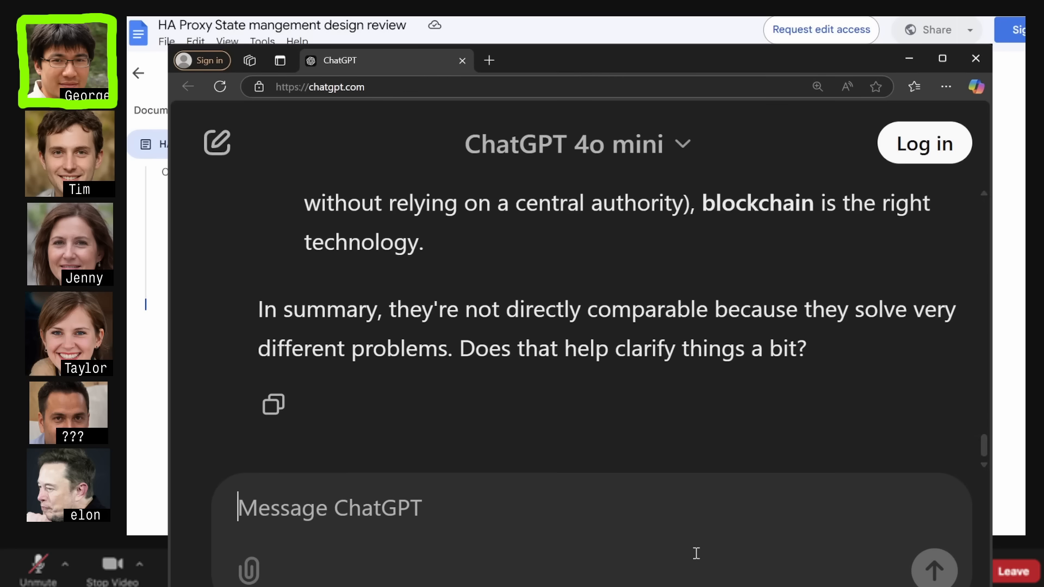
type("Which will make")
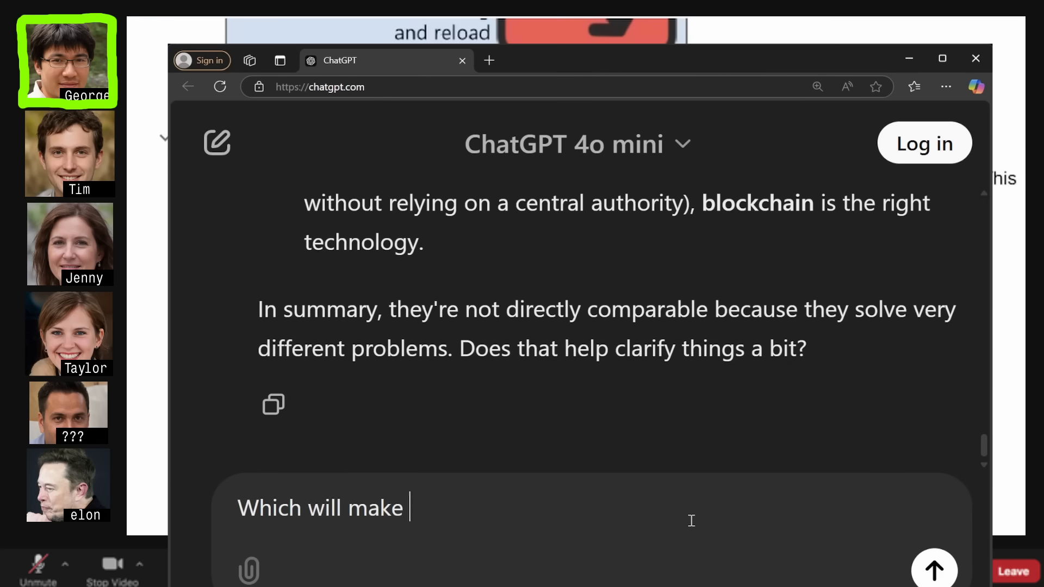
type("me more money?")
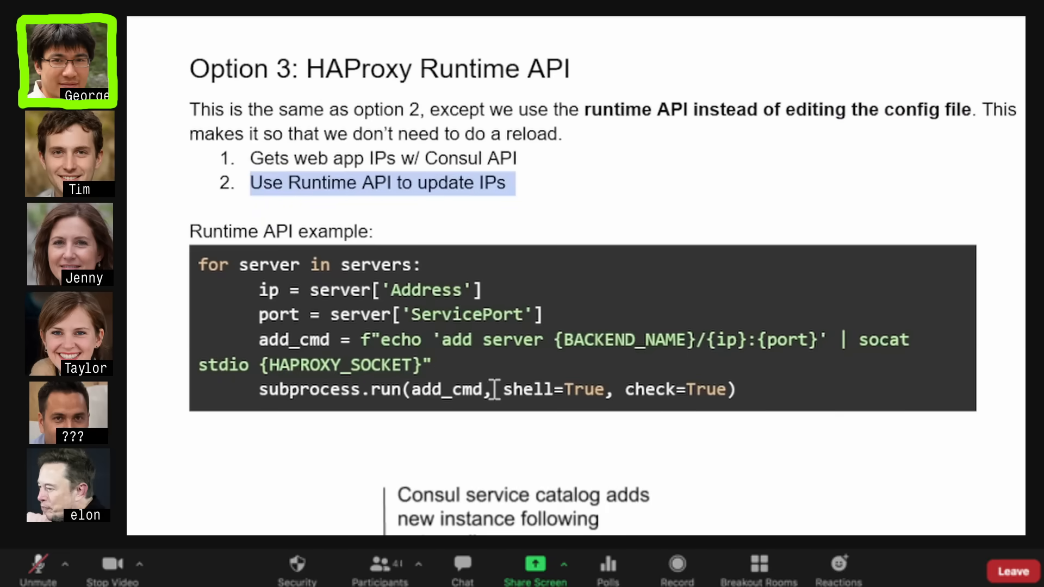
mouse_move(748, 389)
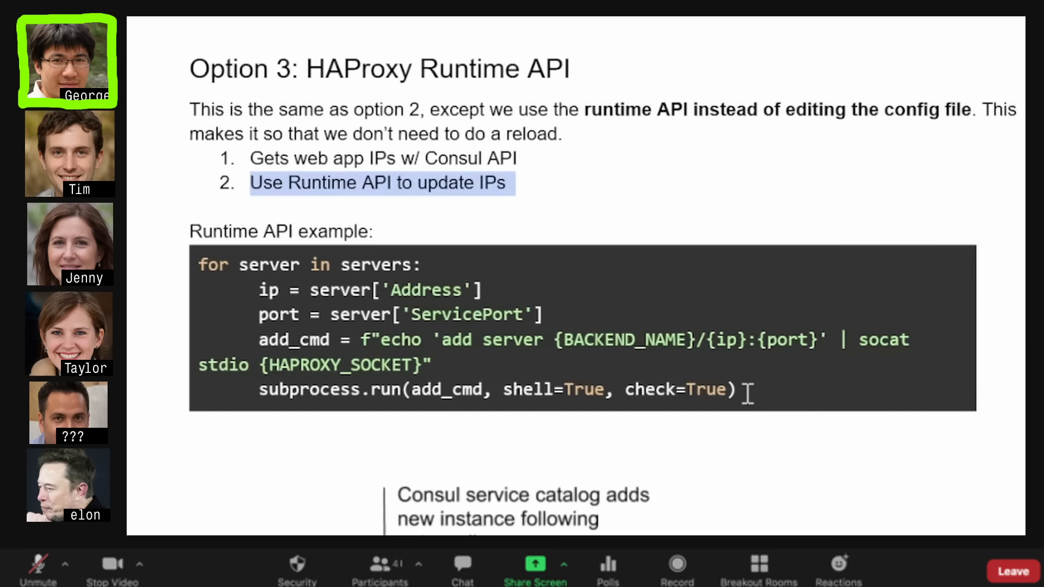
Append 'figure out what an API is' and 'a wood dining table from scratch' to the retirement list.
left_click_drag(259, 339, 736, 389)
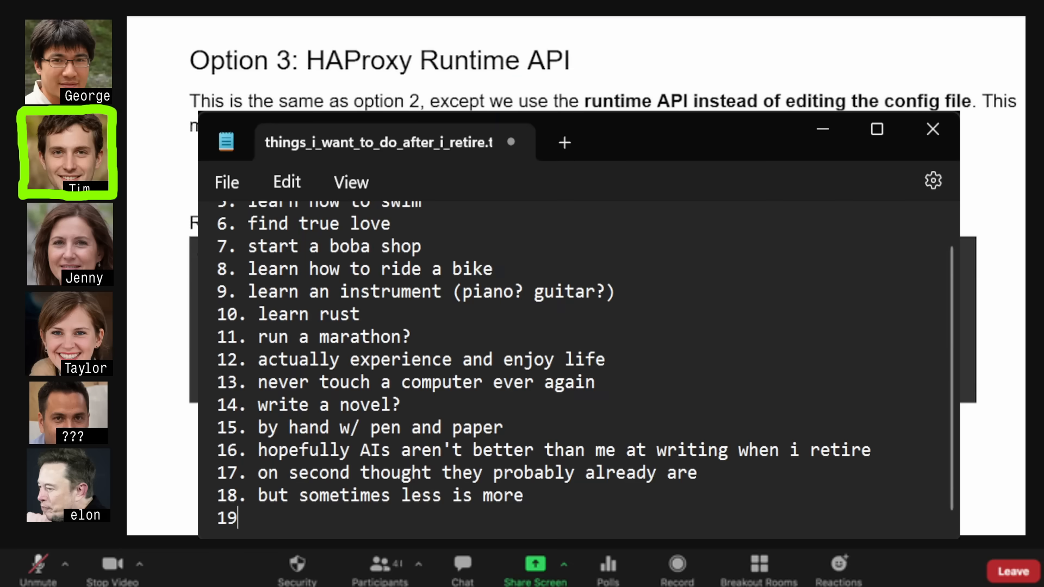
type("figure out what an API is")
type("20. build")
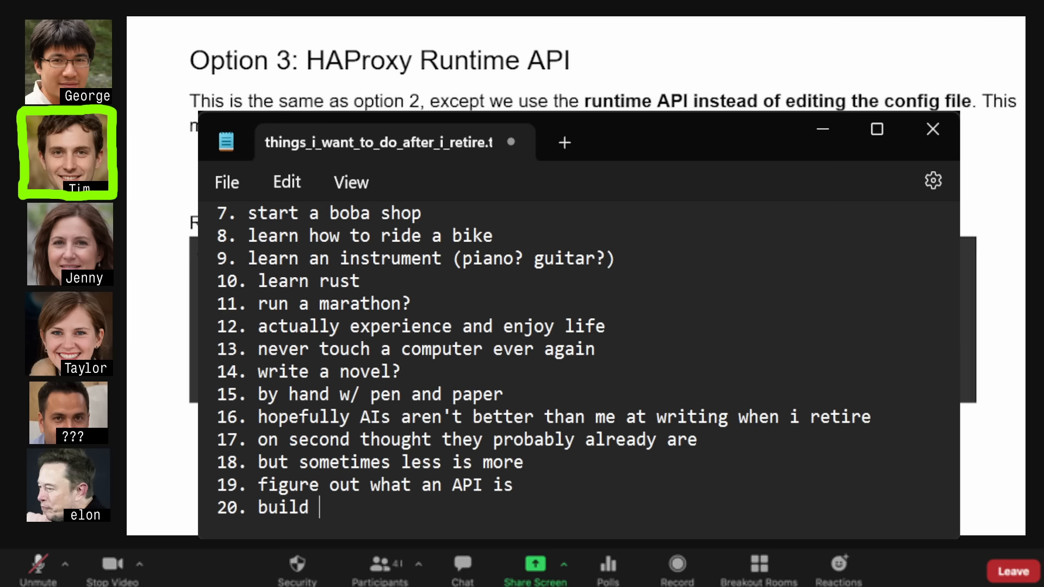
type("a wood di")
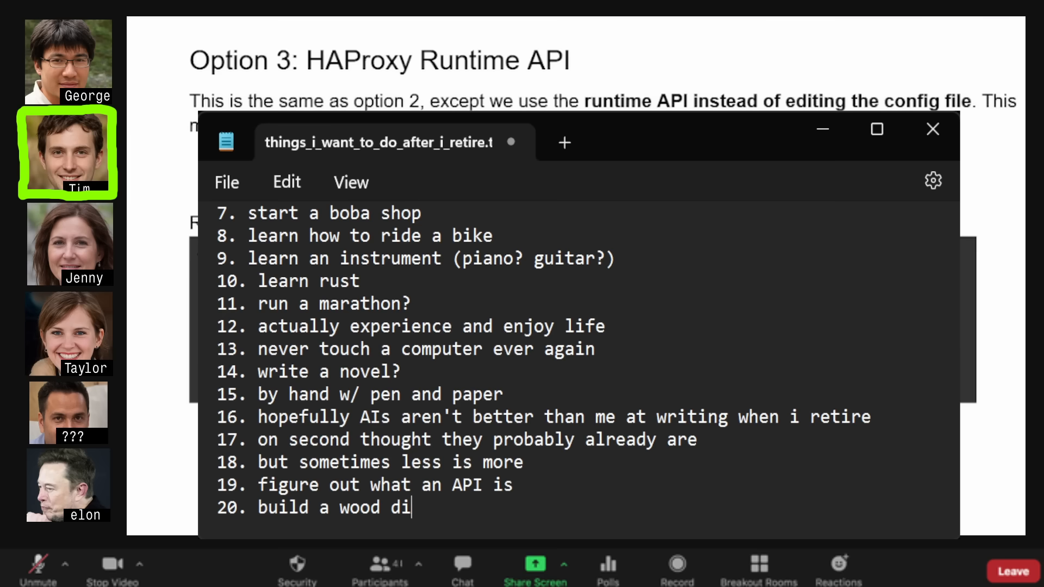
type("ning table from sc")
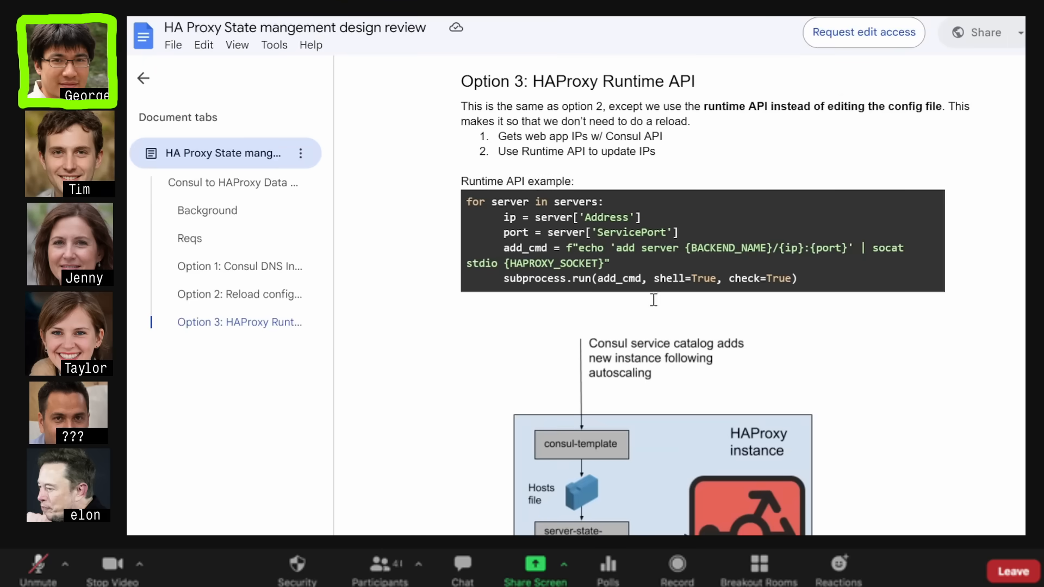
mouse_move(239, 295)
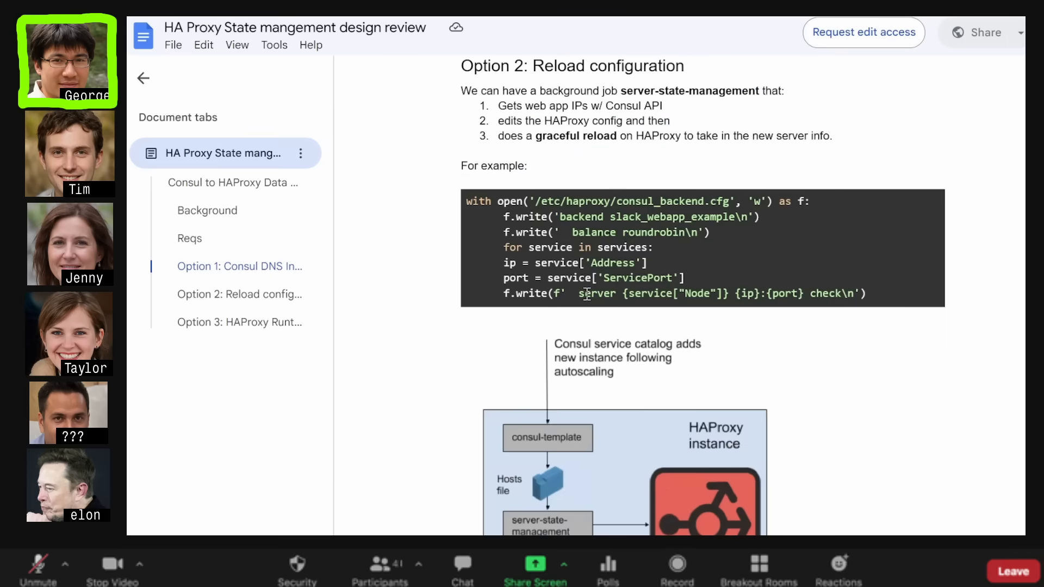
scroll("down", 3)
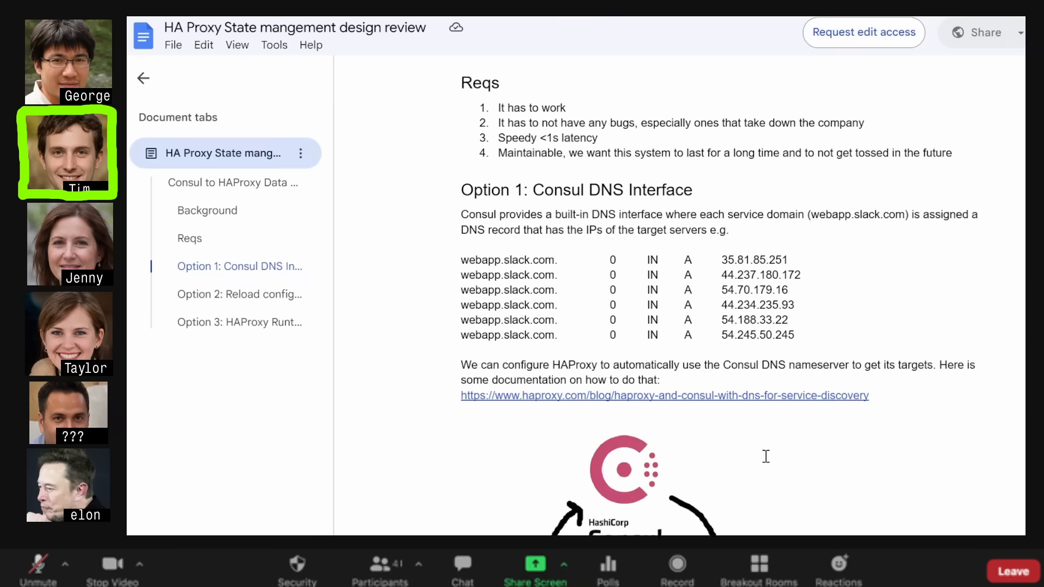
scroll("down", 3)
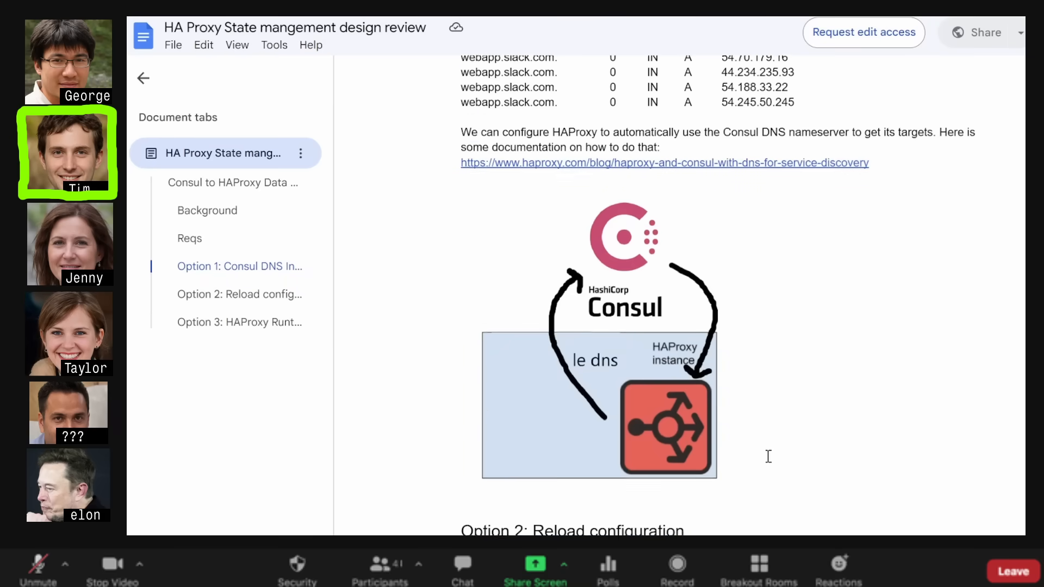
scroll("down", 3)
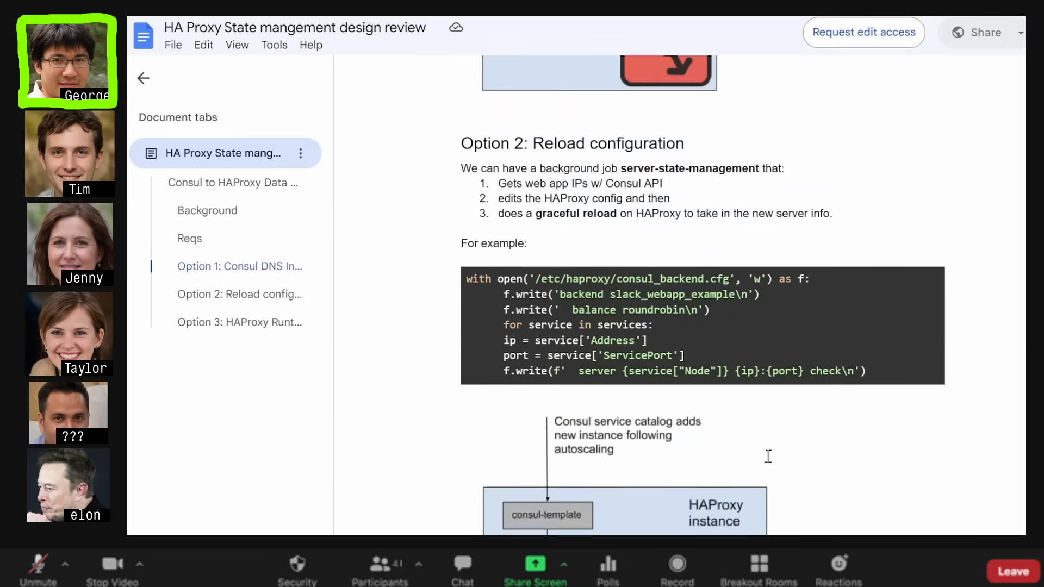
scroll("down", 3)
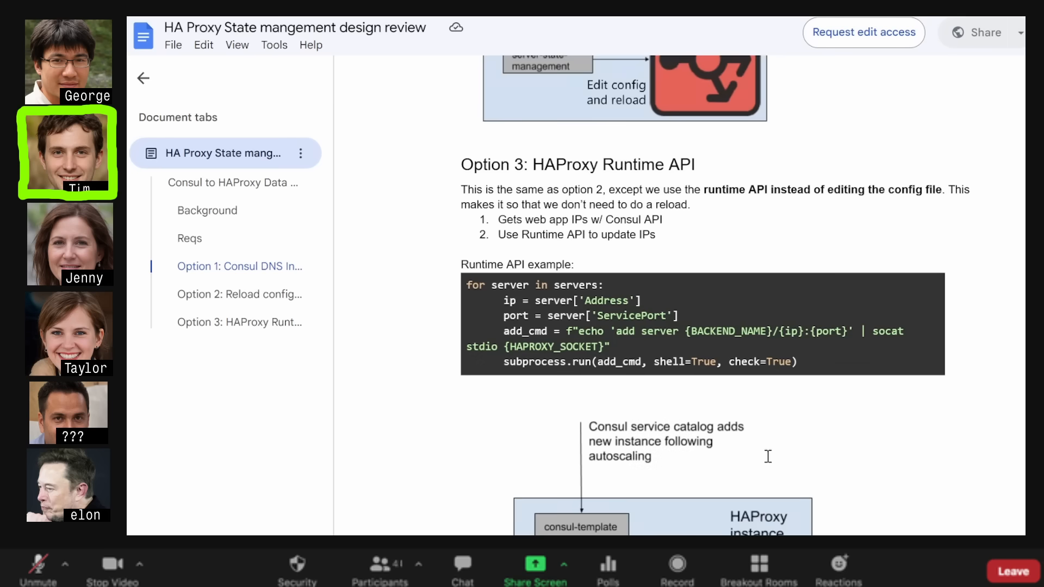
mouse_move(775, 457)
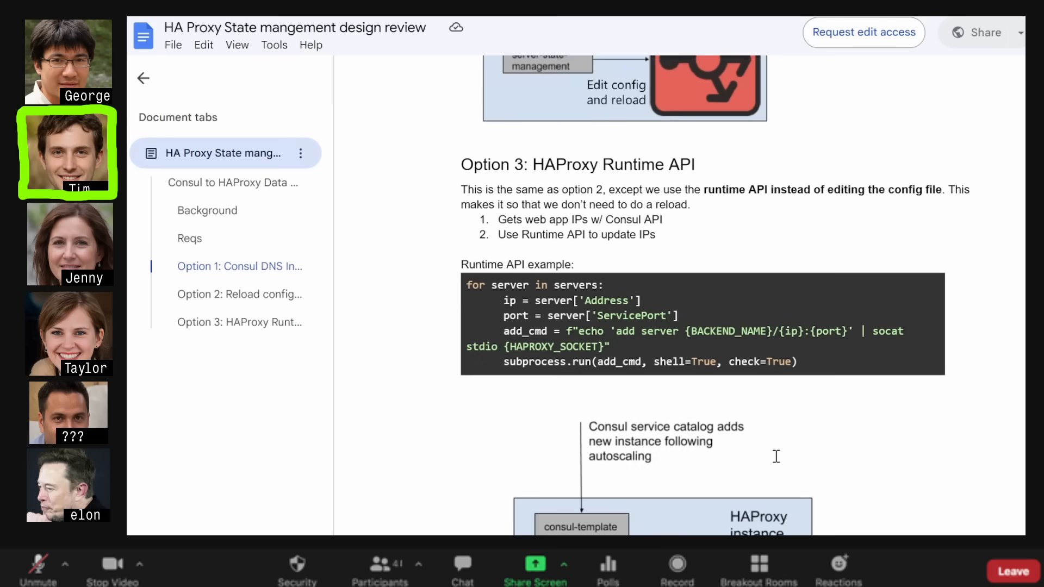
scroll("down", 3)
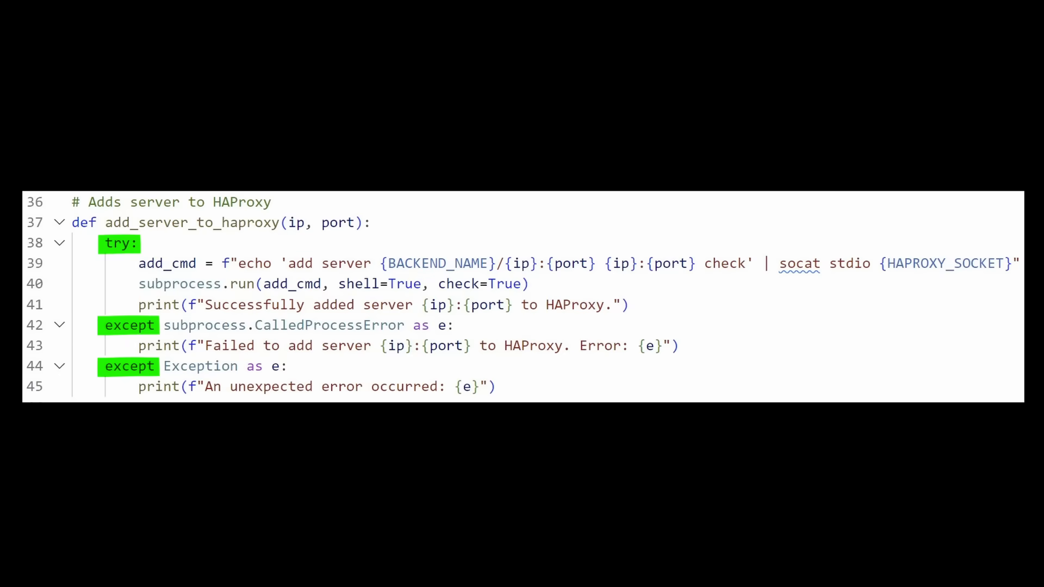
Move the shared code editor down to the script's main() function.
scroll("down", 3)
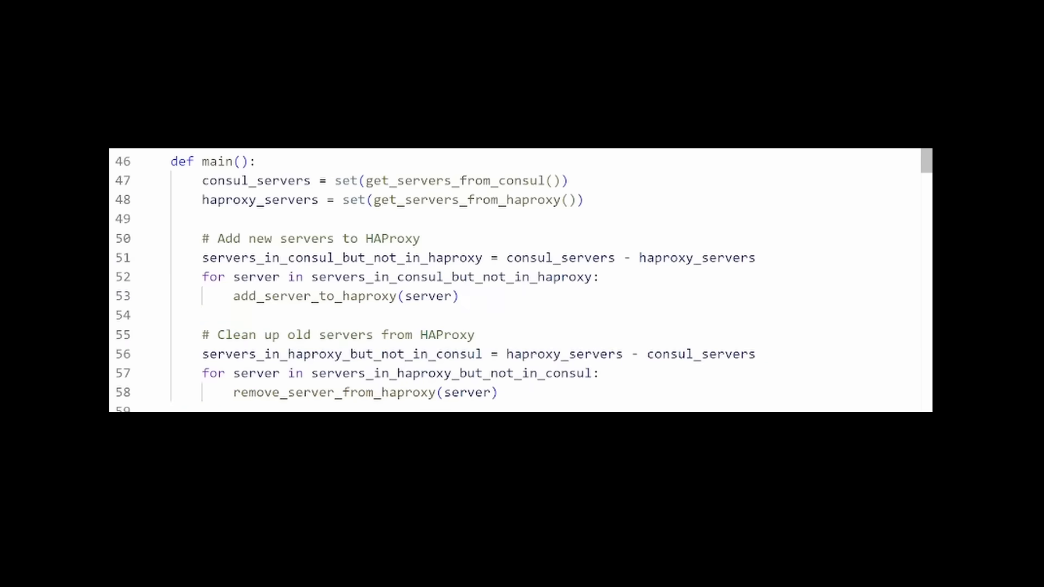